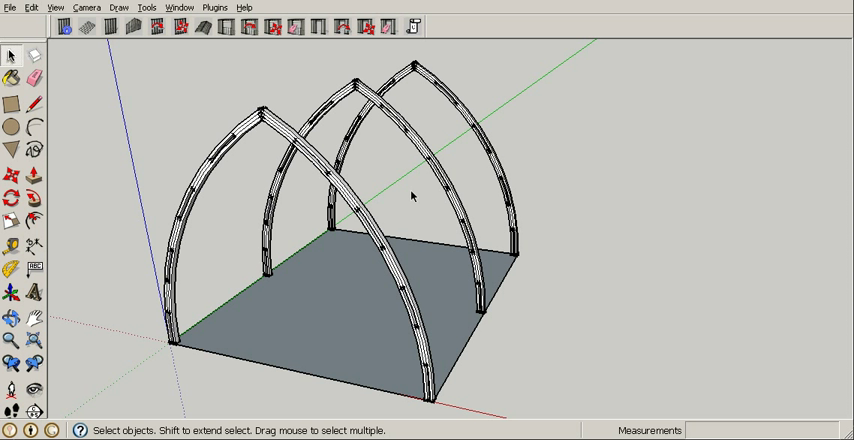
mouse_move(344, 334)
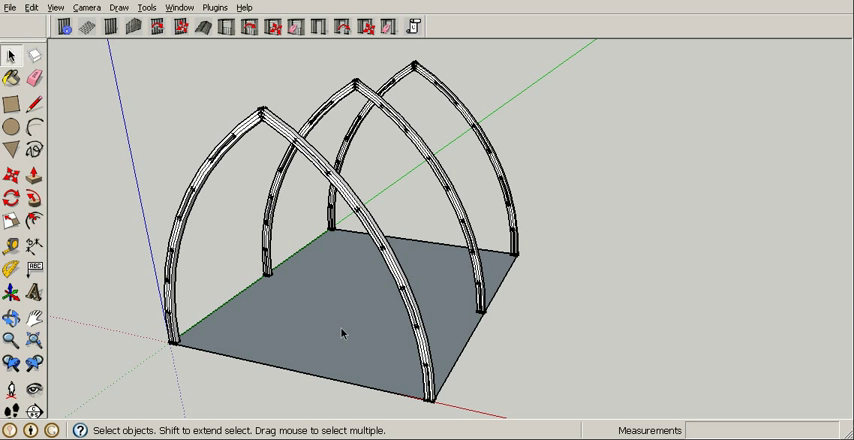
mouse_move(312, 312)
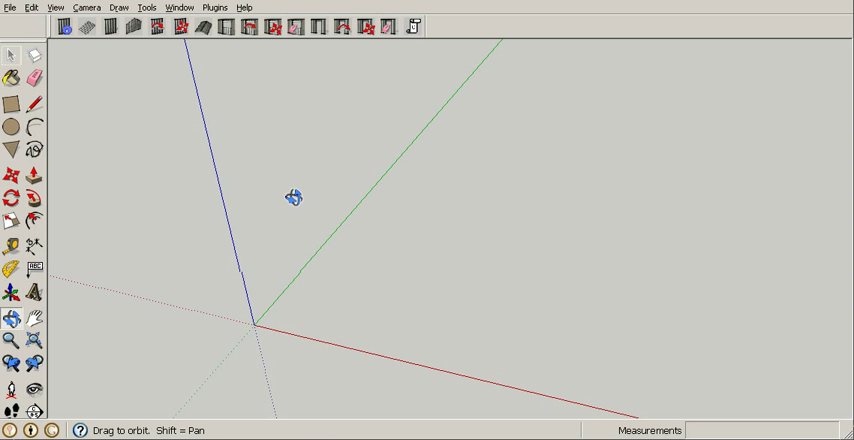
Step: Unhide all hidden greenhouse geometry so the arches reappear
left_click(32, 6)
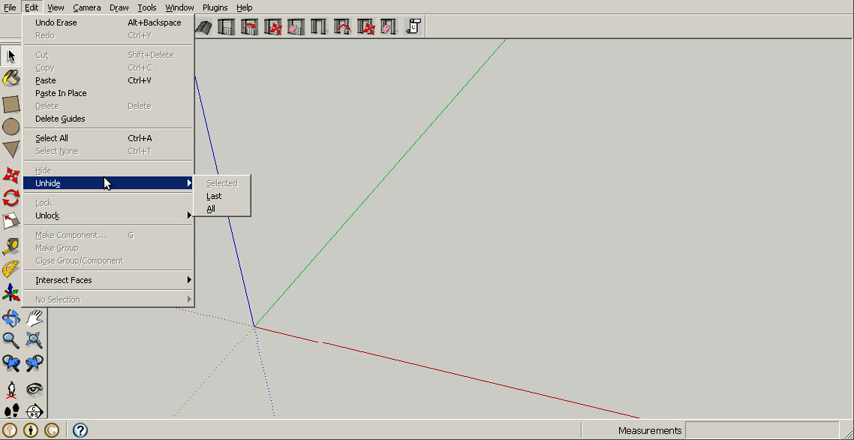
left_click(210, 212)
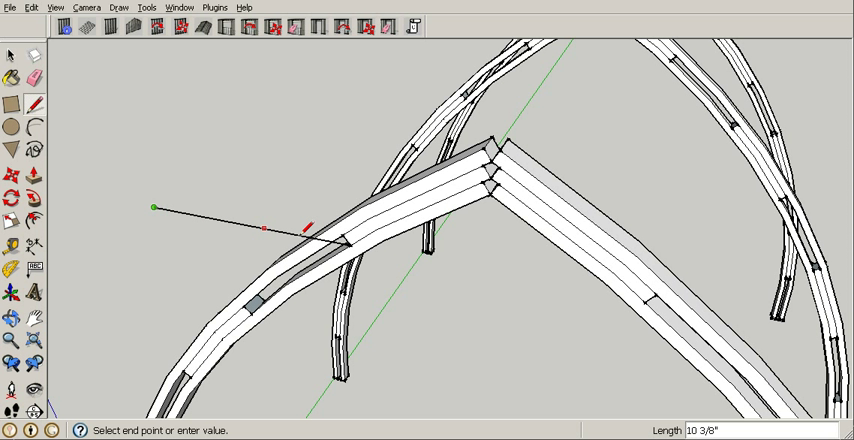
mouse_move(788, 284)
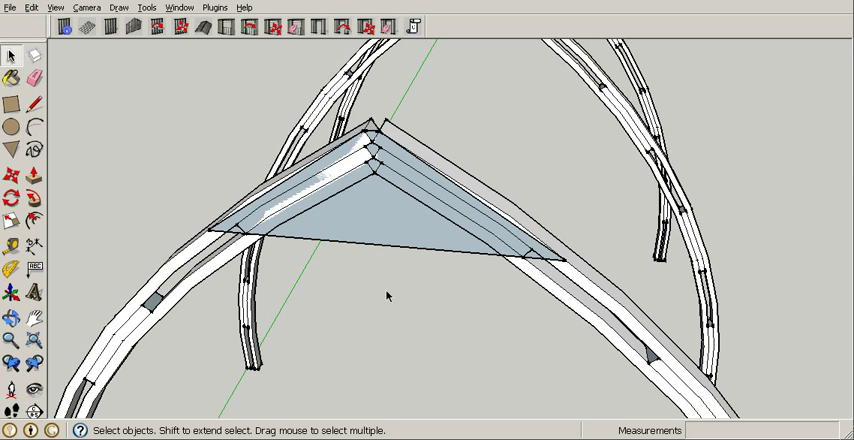
Step: Push the peak triangle out 0.5 thick and make it a gusset component
left_click(14, 164)
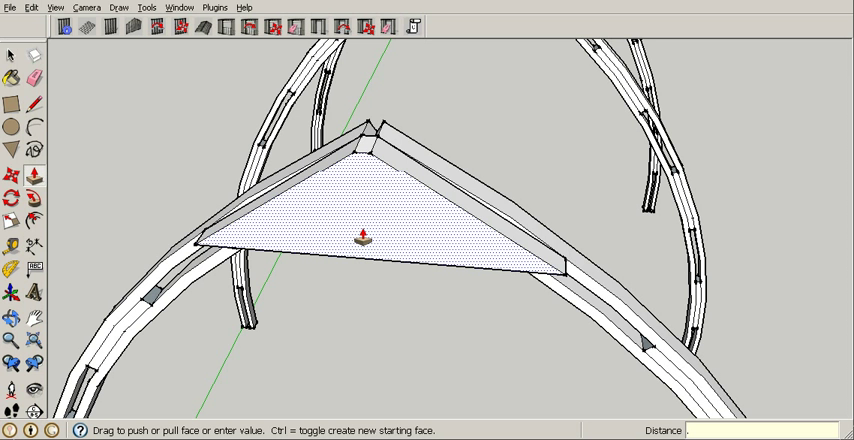
type(".5")
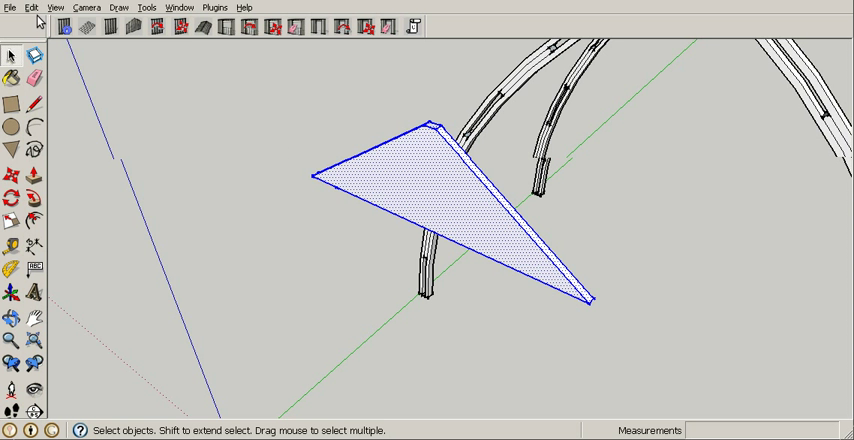
left_click(32, 6)
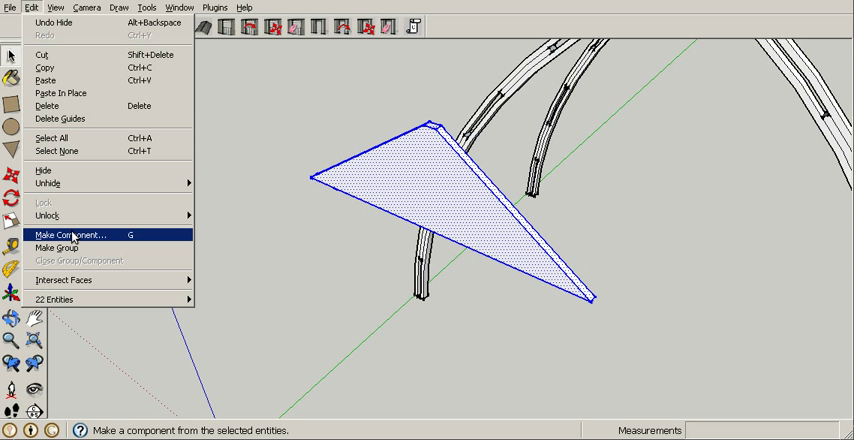
left_click(72, 234)
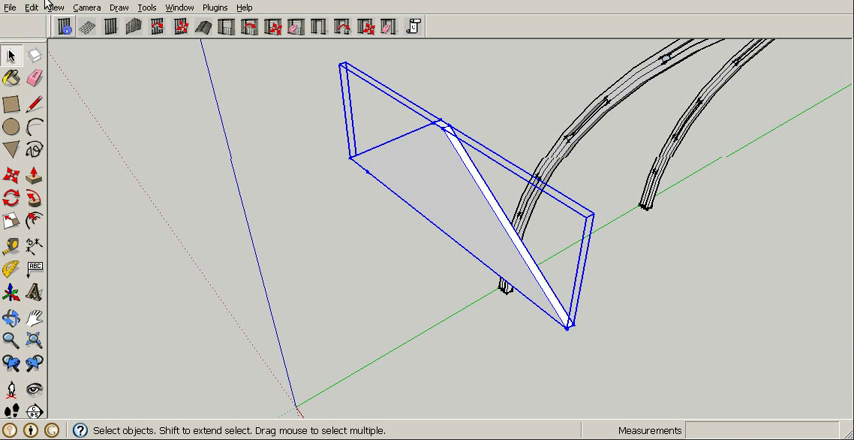
left_click(34, 6)
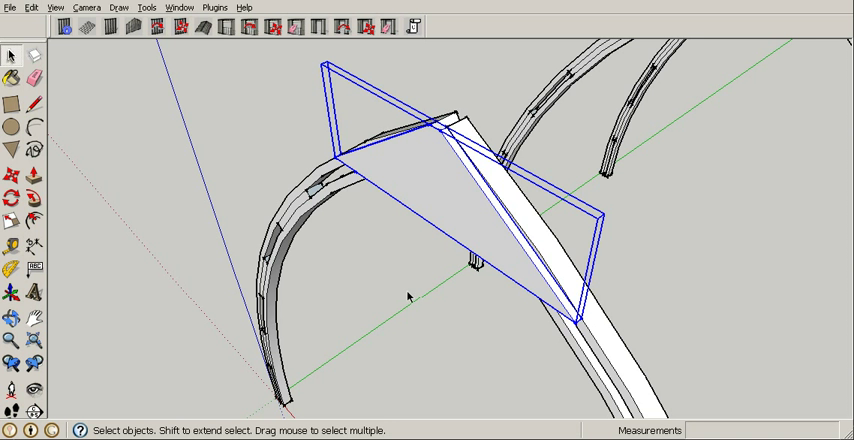
Step: Copy the gusset component for a second one at the same arch peak
left_click(30, 8)
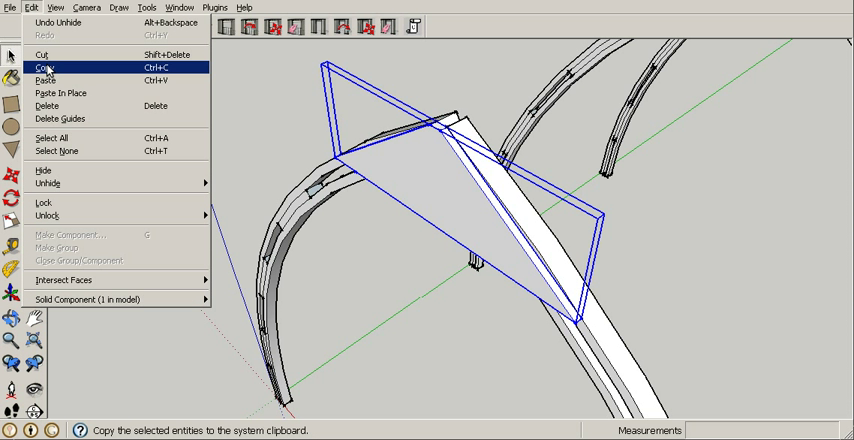
mouse_move(64, 104)
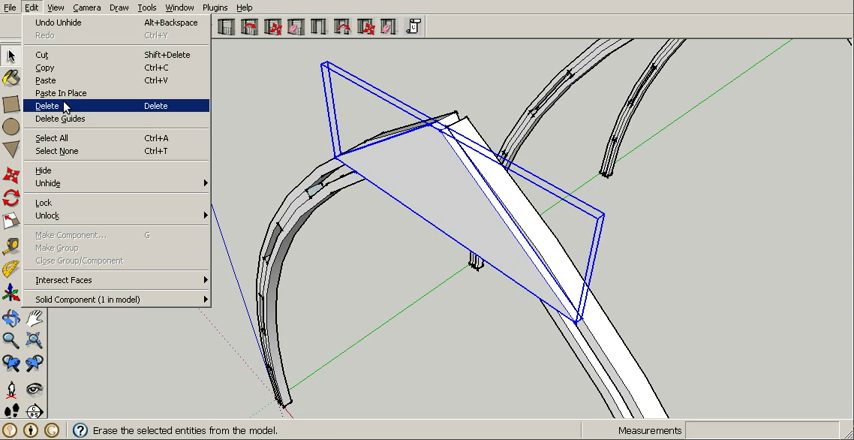
left_click(48, 104)
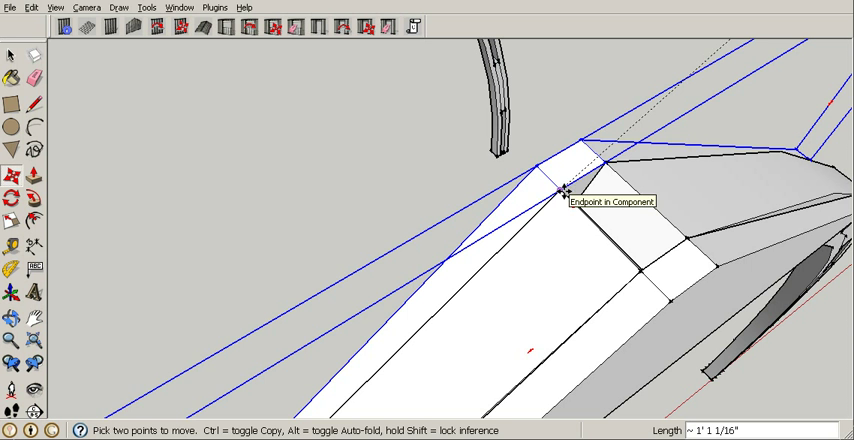
mouse_move(16, 44)
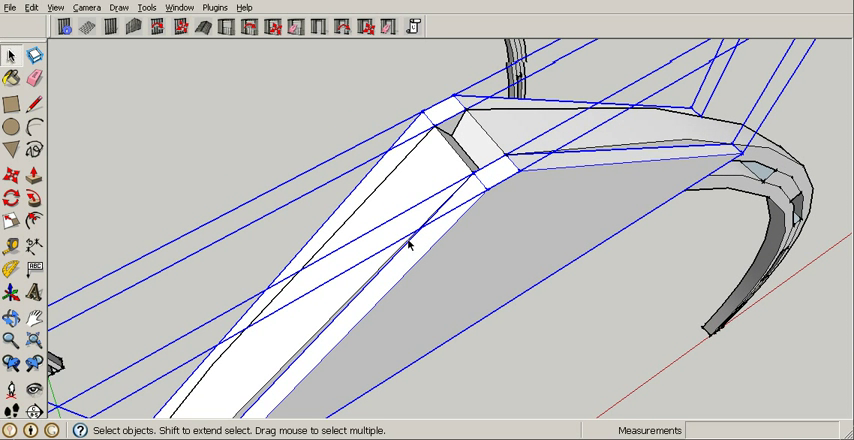
Step: Deselect, then paste two more gusset copies at the other arch peaks
left_click(32, 8)
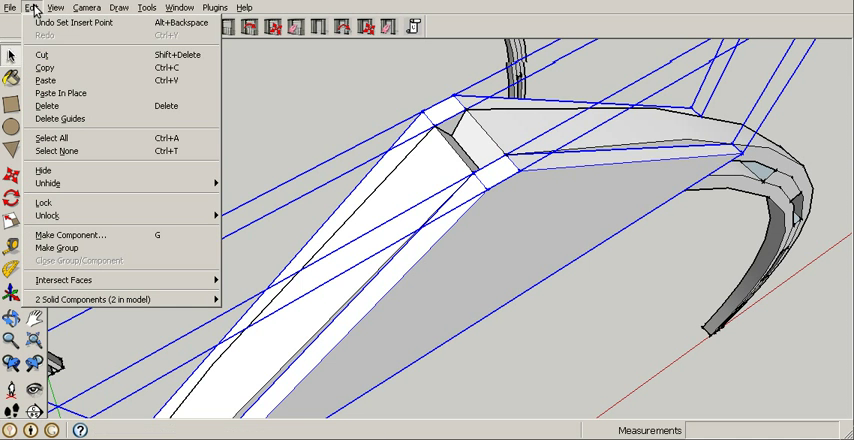
mouse_move(58, 150)
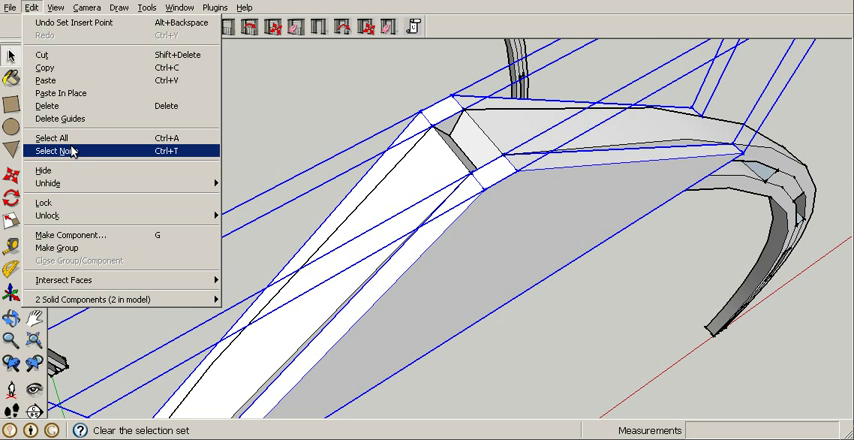
left_click(56, 150)
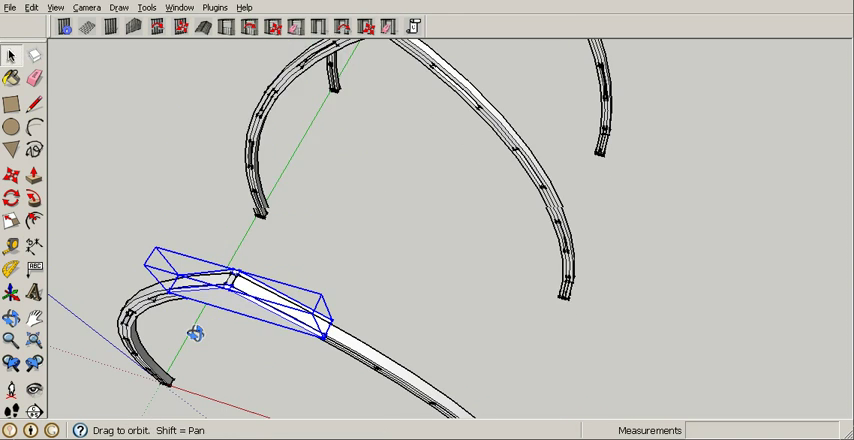
left_click(30, 6)
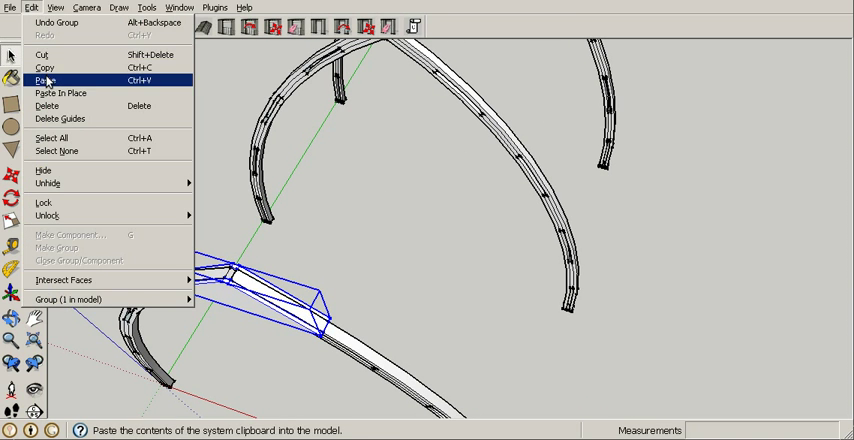
left_click(46, 78)
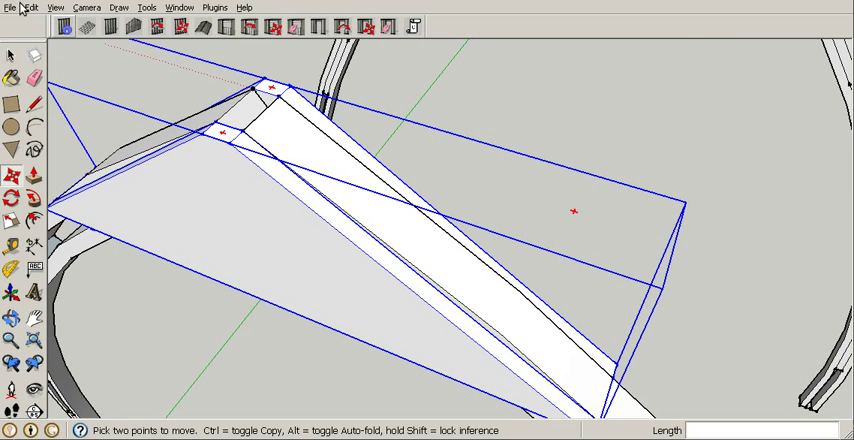
left_click(30, 6)
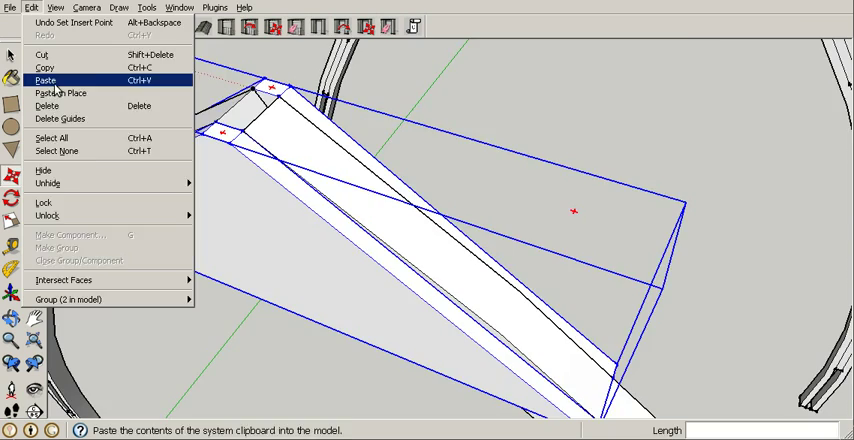
left_click(44, 74)
type(".7")
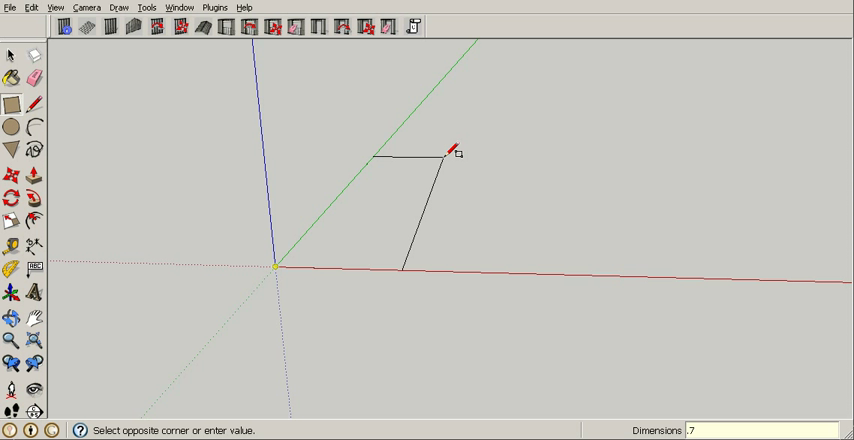
Step: Finish the long furring-strip board with value 5, deselect, and copy it
type("5")
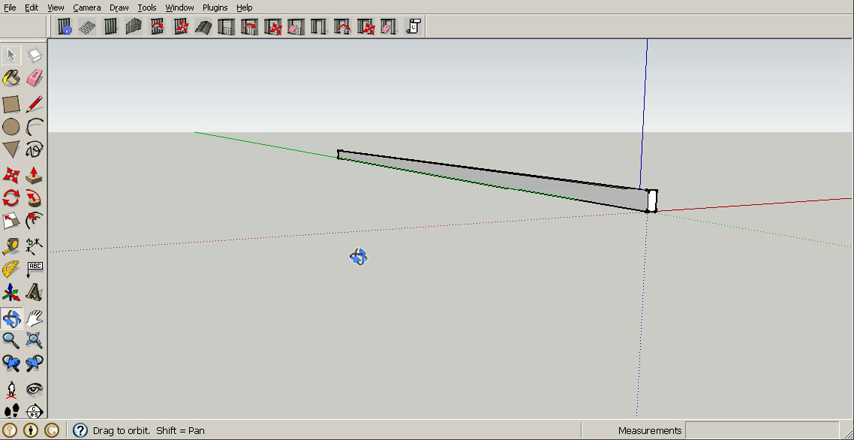
left_click_drag(358, 256, 232, 302)
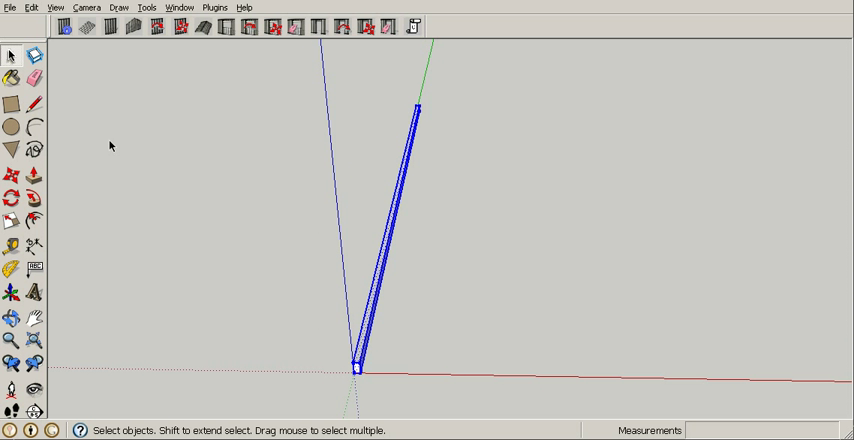
left_click(32, 8)
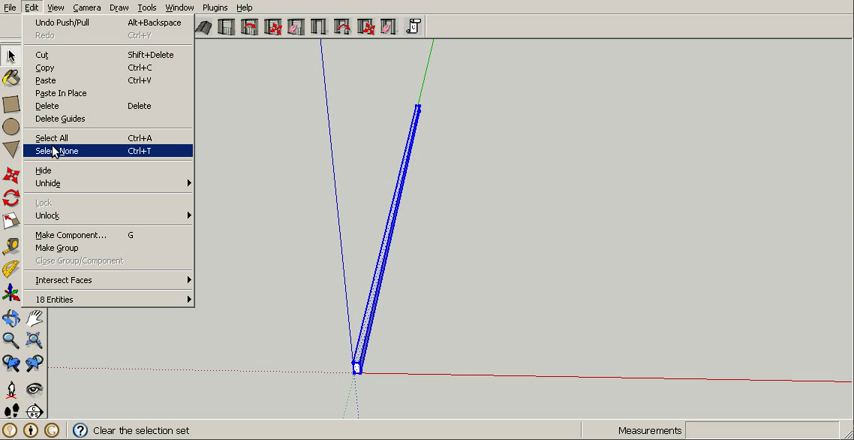
left_click(58, 152)
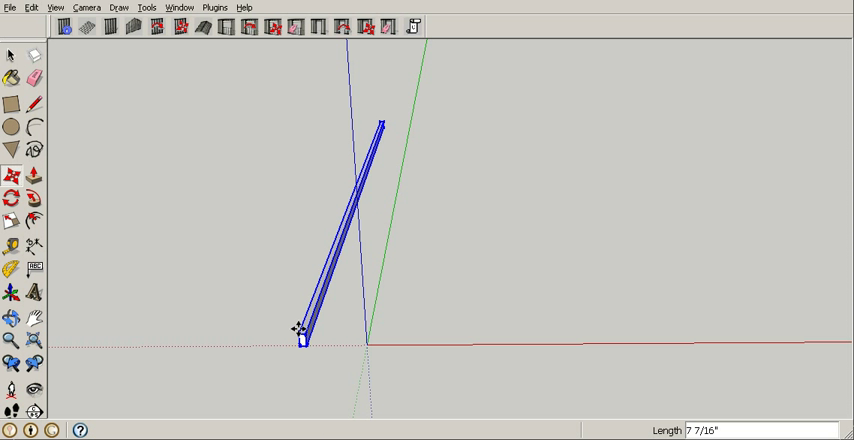
left_click(32, 6)
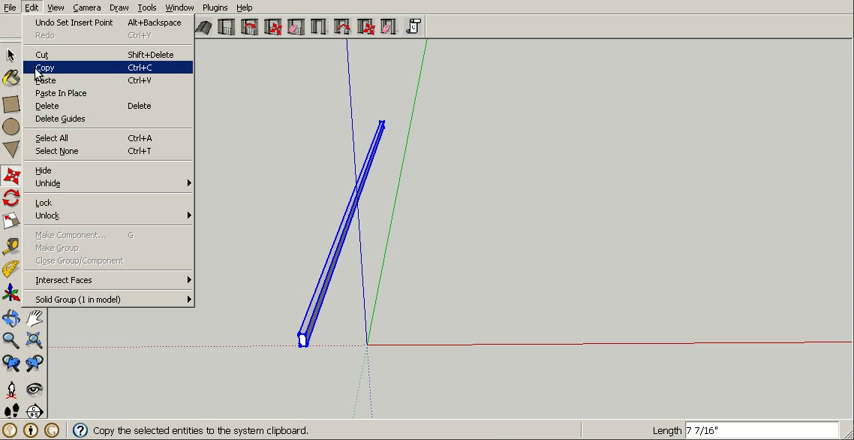
left_click(44, 80)
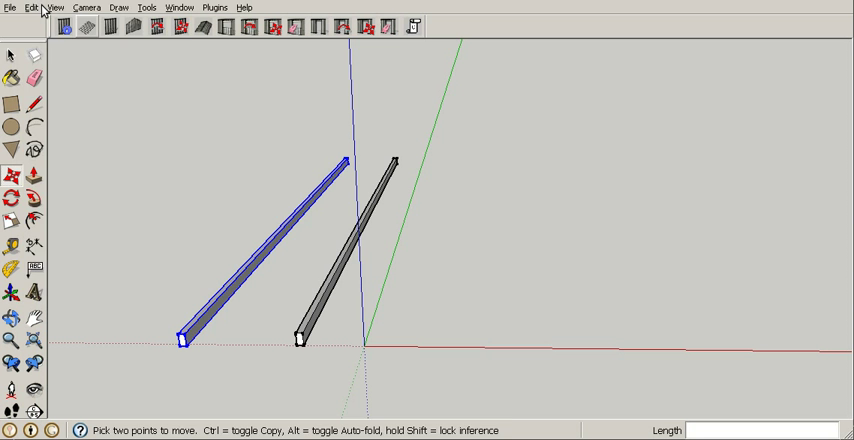
Step: Place the pasted stringer copy leaning against the first arch
left_click(32, 6)
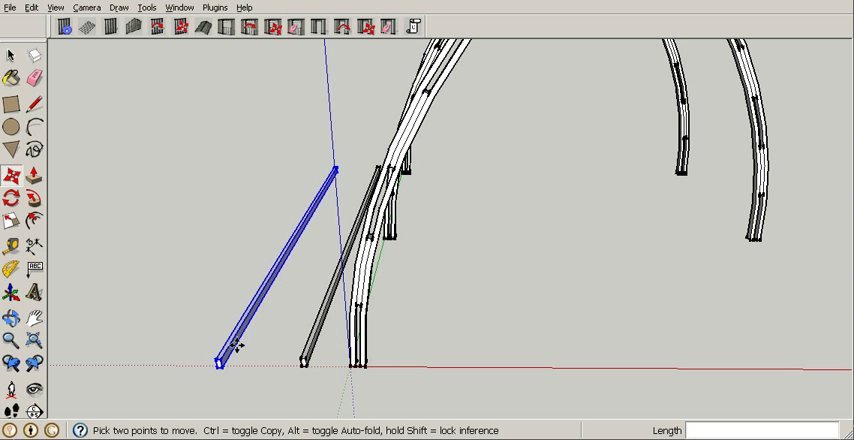
mouse_move(224, 296)
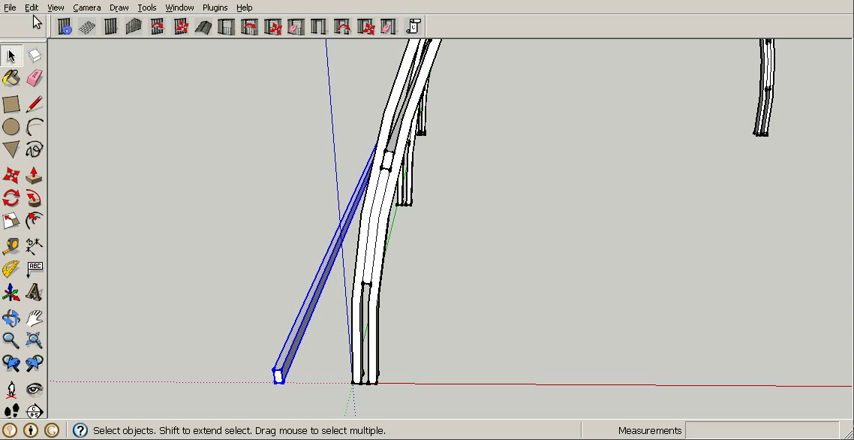
Step: Undo the stringer's last rotation and paste another stringer copy
left_click(32, 8)
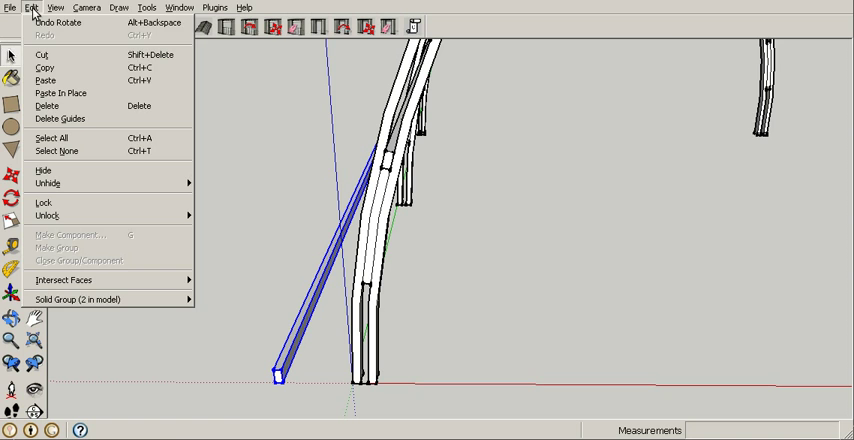
left_click(46, 80)
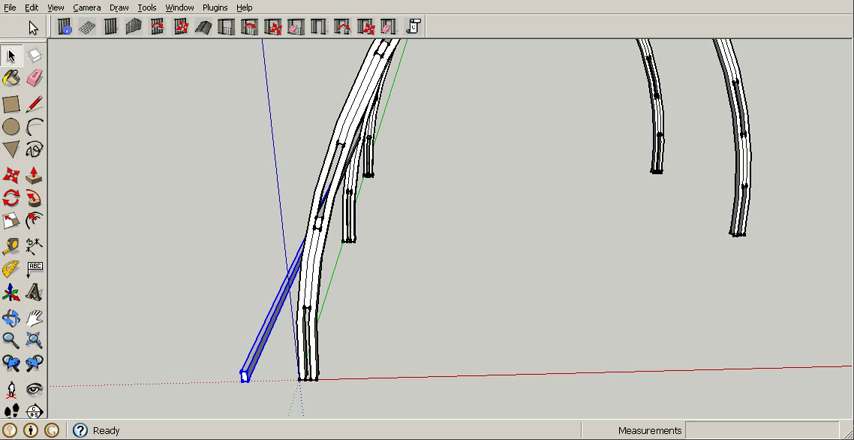
left_click(32, 6)
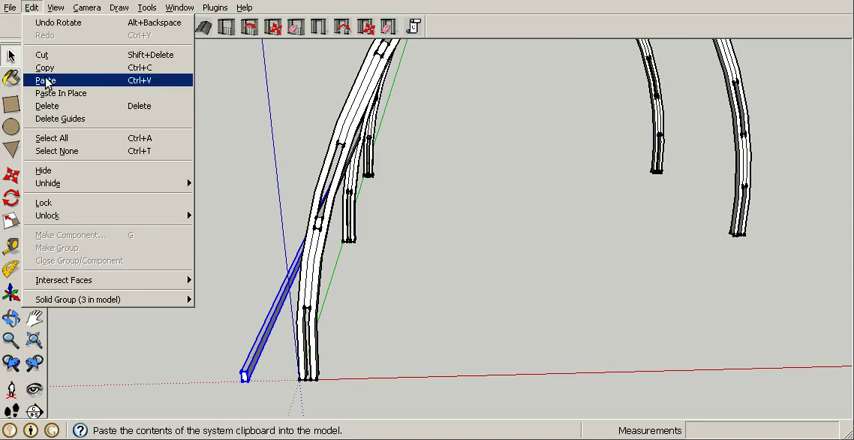
left_click(44, 80)
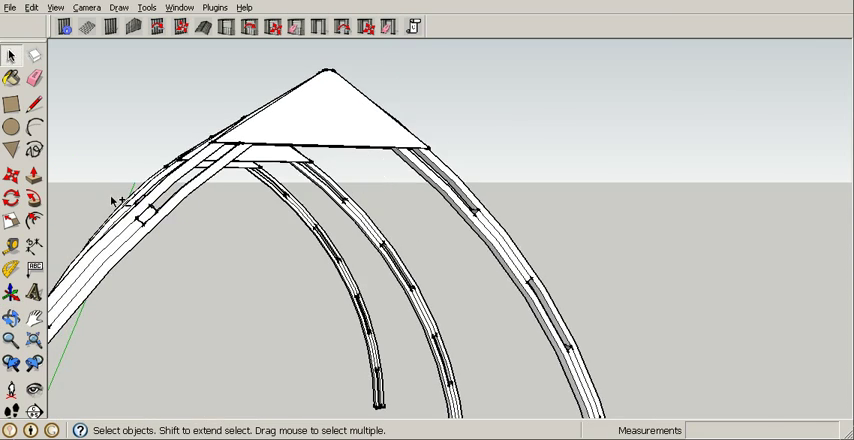
Step: Make the selected stringers one component named String
left_click_drag(120, 200, 280, 336)
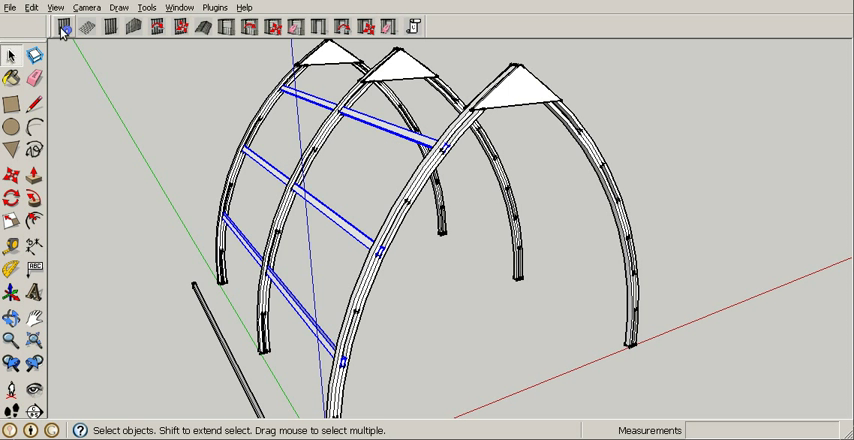
left_click(24, 6)
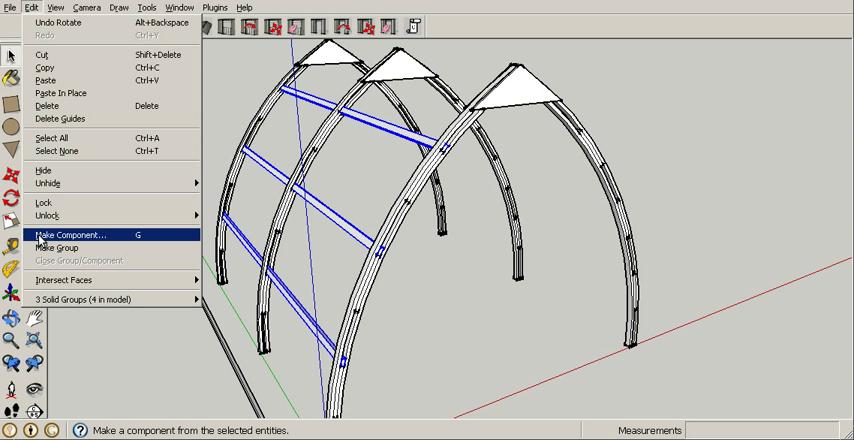
left_click(66, 234)
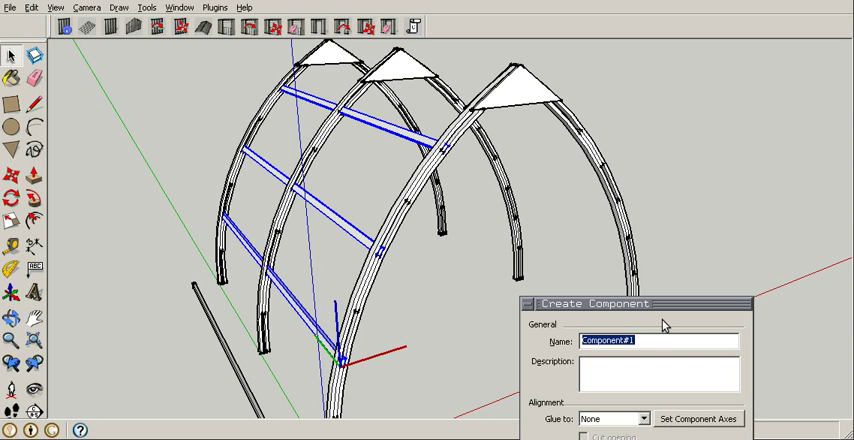
type("String")
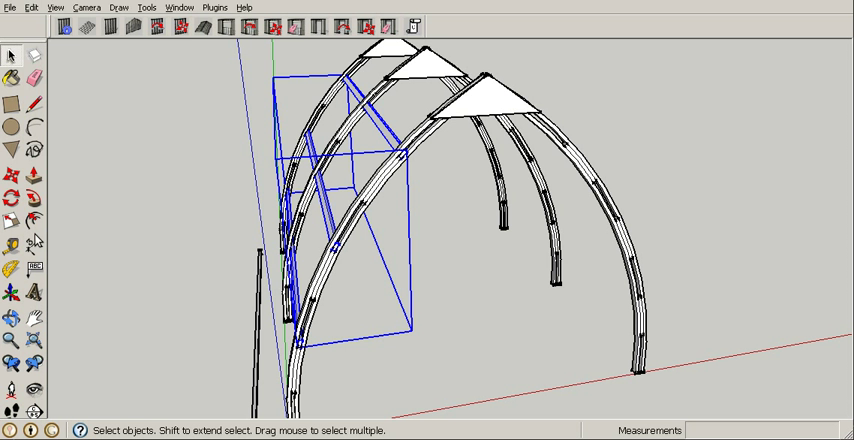
Step: Copy the String component and drop a pasted duplicate beside the arches
left_click(30, 8)
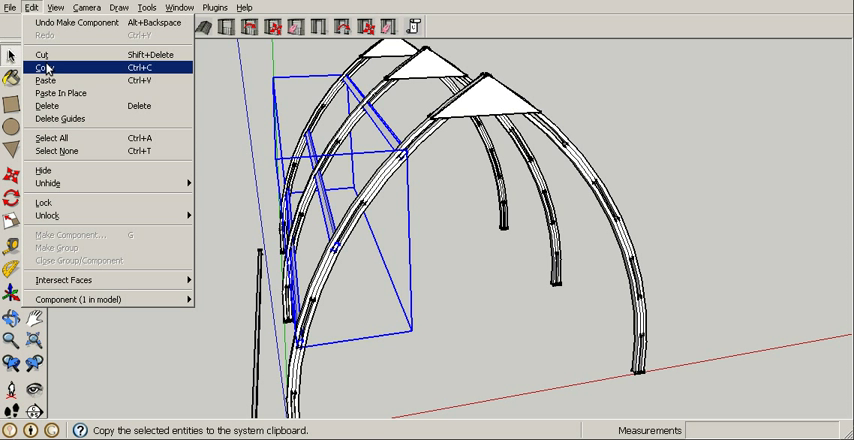
left_click(42, 64)
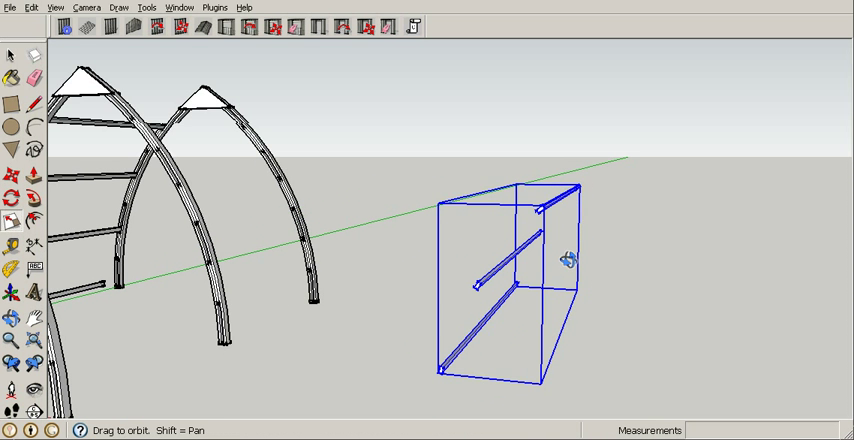
left_click(12, 216)
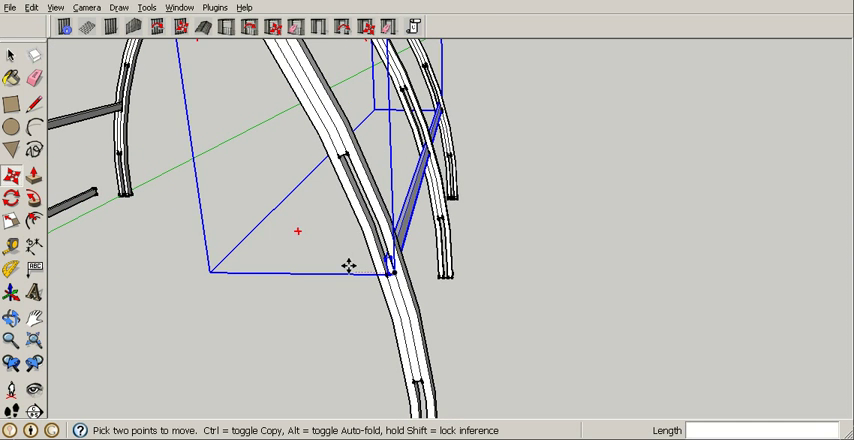
mouse_move(58, 68)
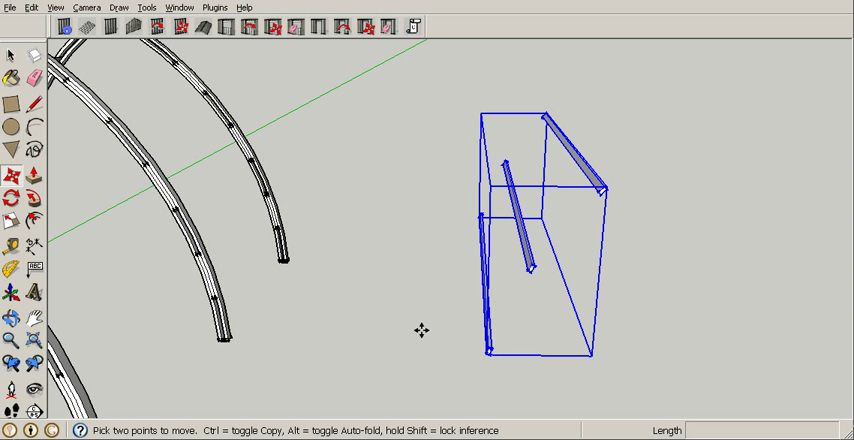
Step: Snap the duplicate stringer set onto the far side of the arches
left_click(10, 210)
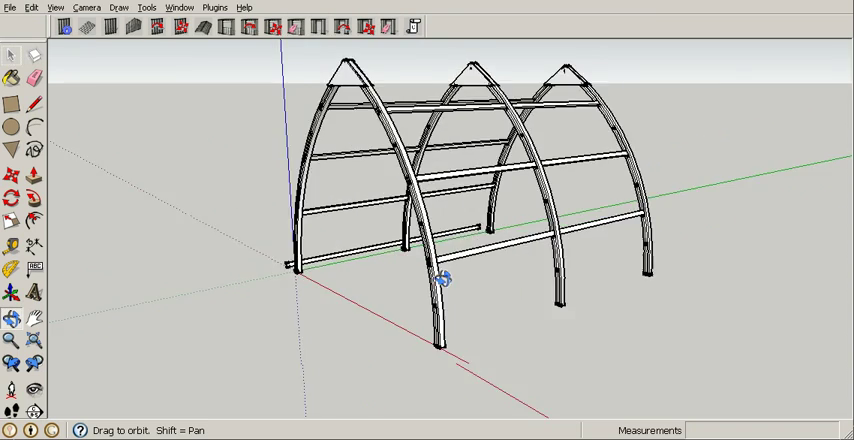
Step: Orbit around the finished greenhouse frame to view the loose spare strip
left_click_drag(444, 280, 780, 336)
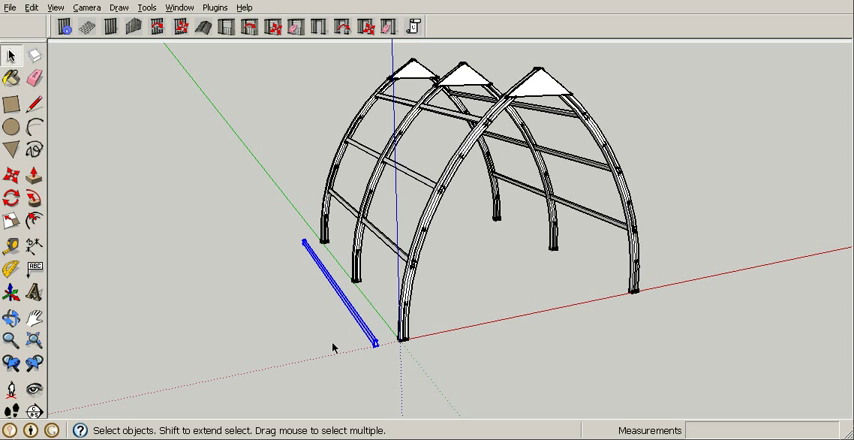
mouse_move(156, 156)
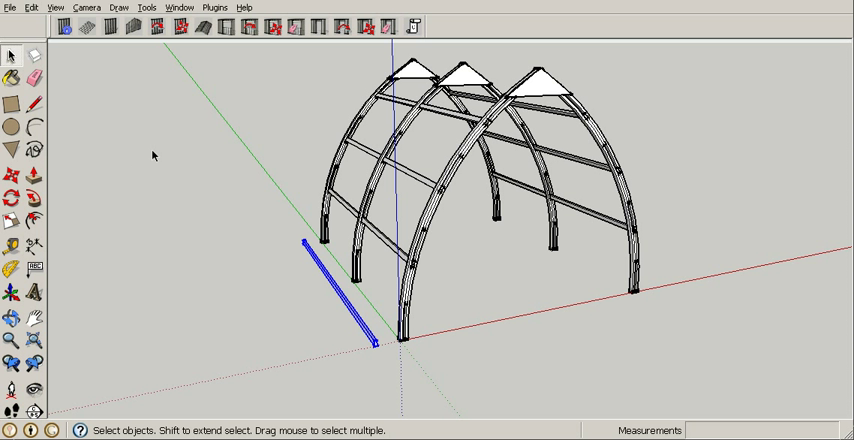